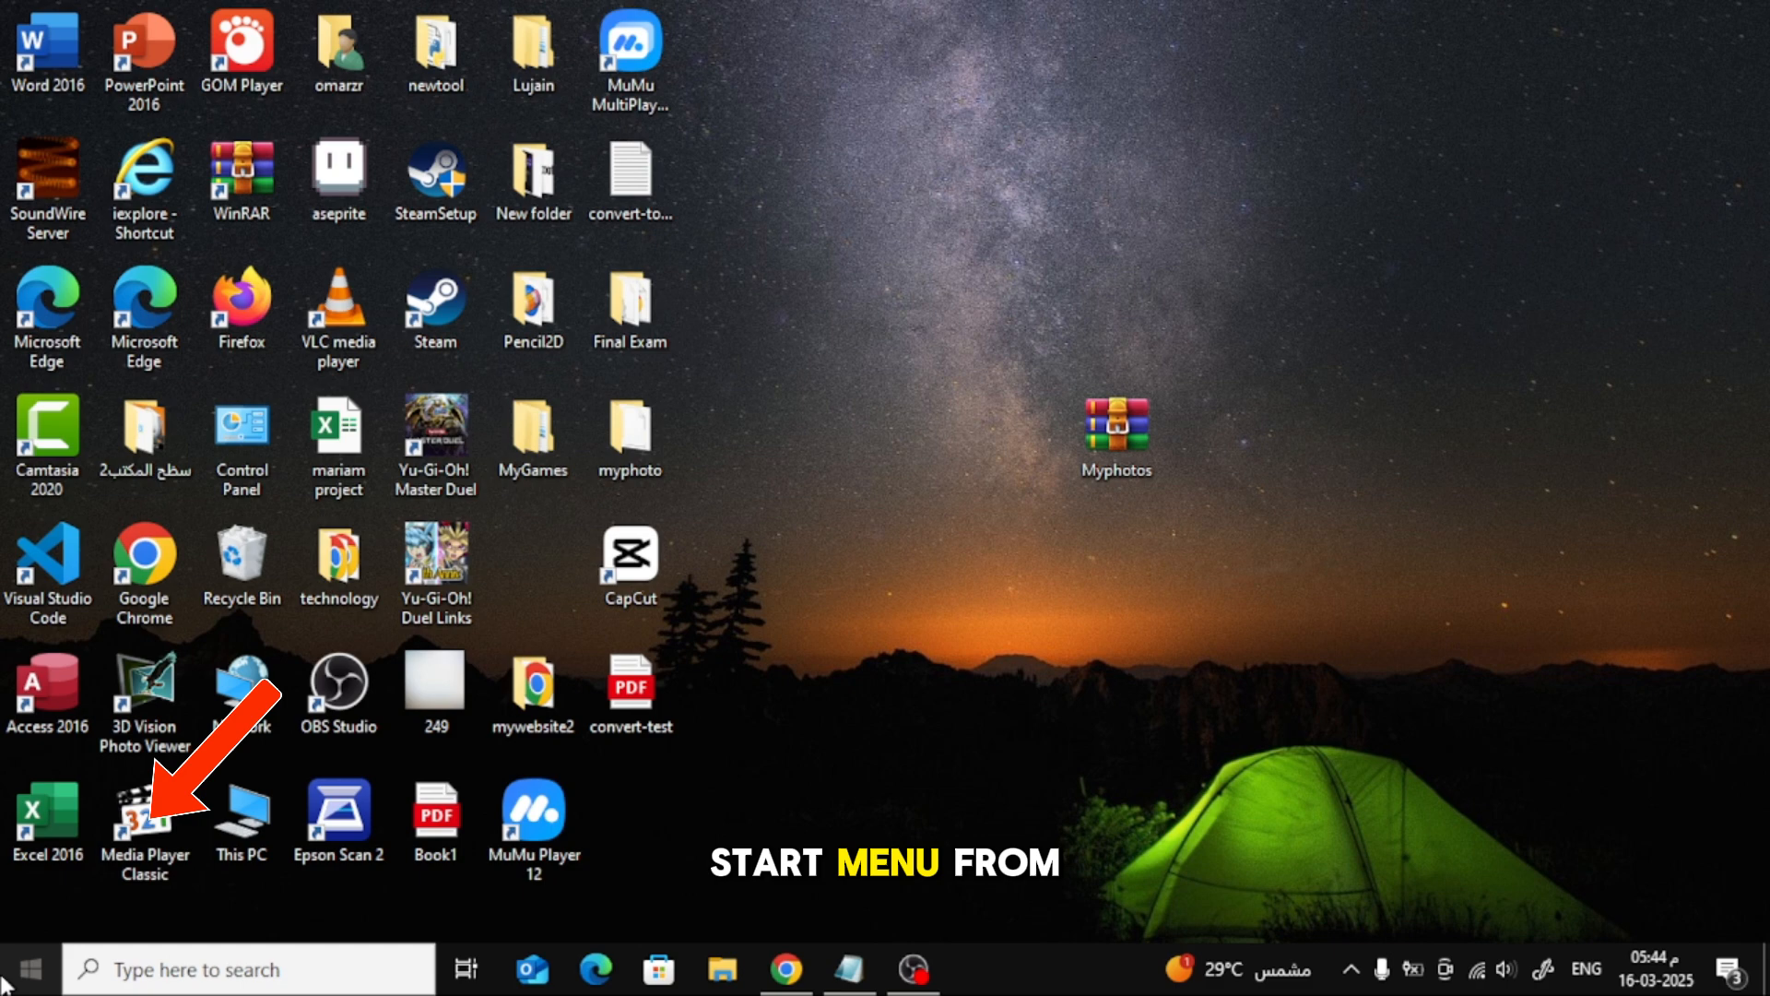
# Bring up the Start menu from the taskbar.
pyautogui.click(28, 968)
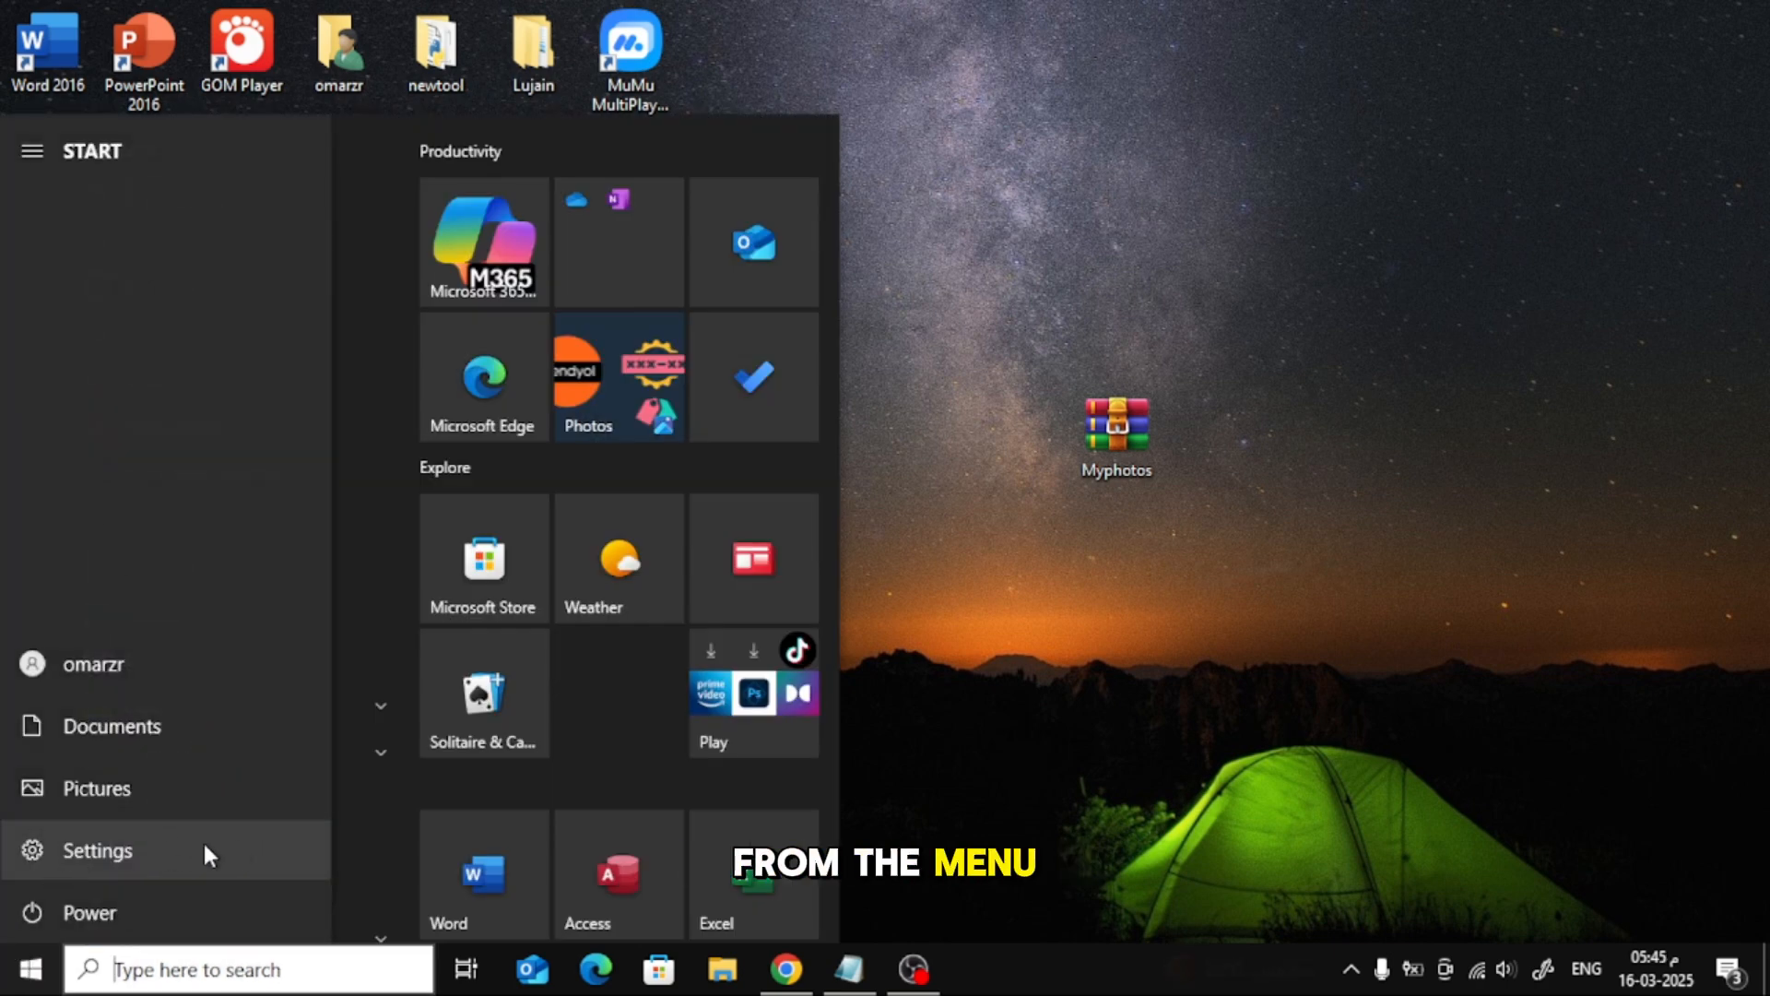
# Go from the Start menu into Windows Settings and its Apps & features page.
pyautogui.click(98, 850)
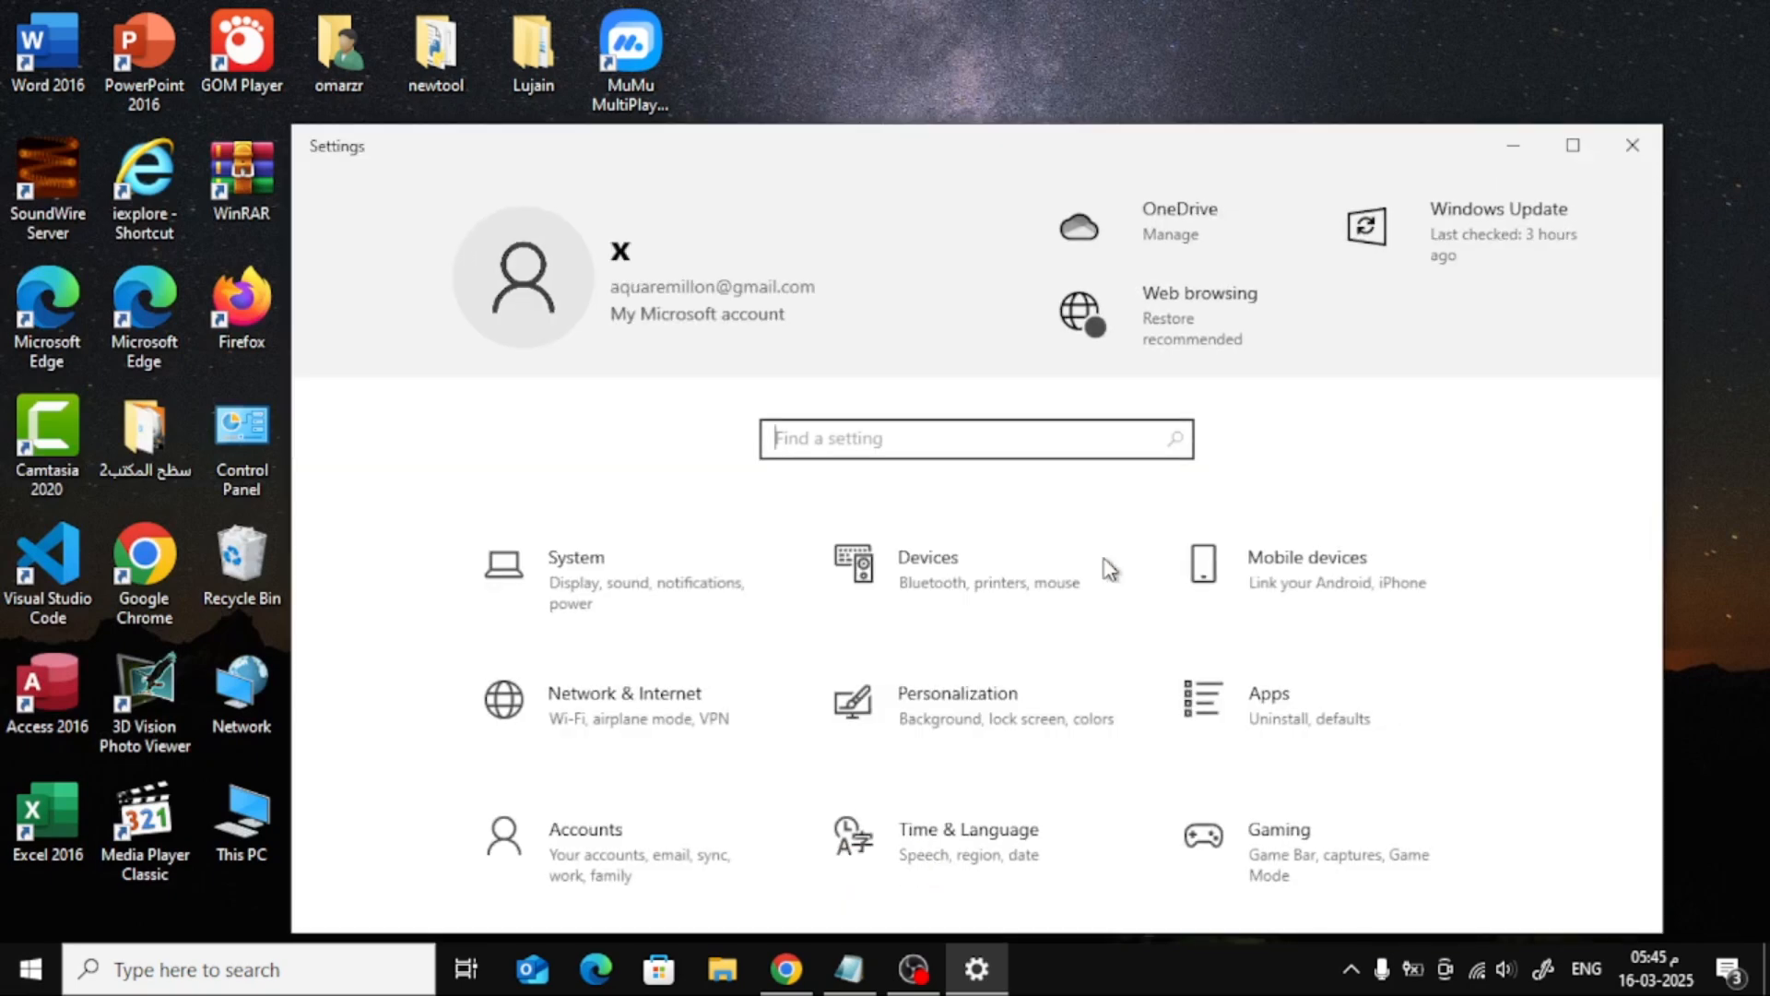
pyautogui.scroll(-3)
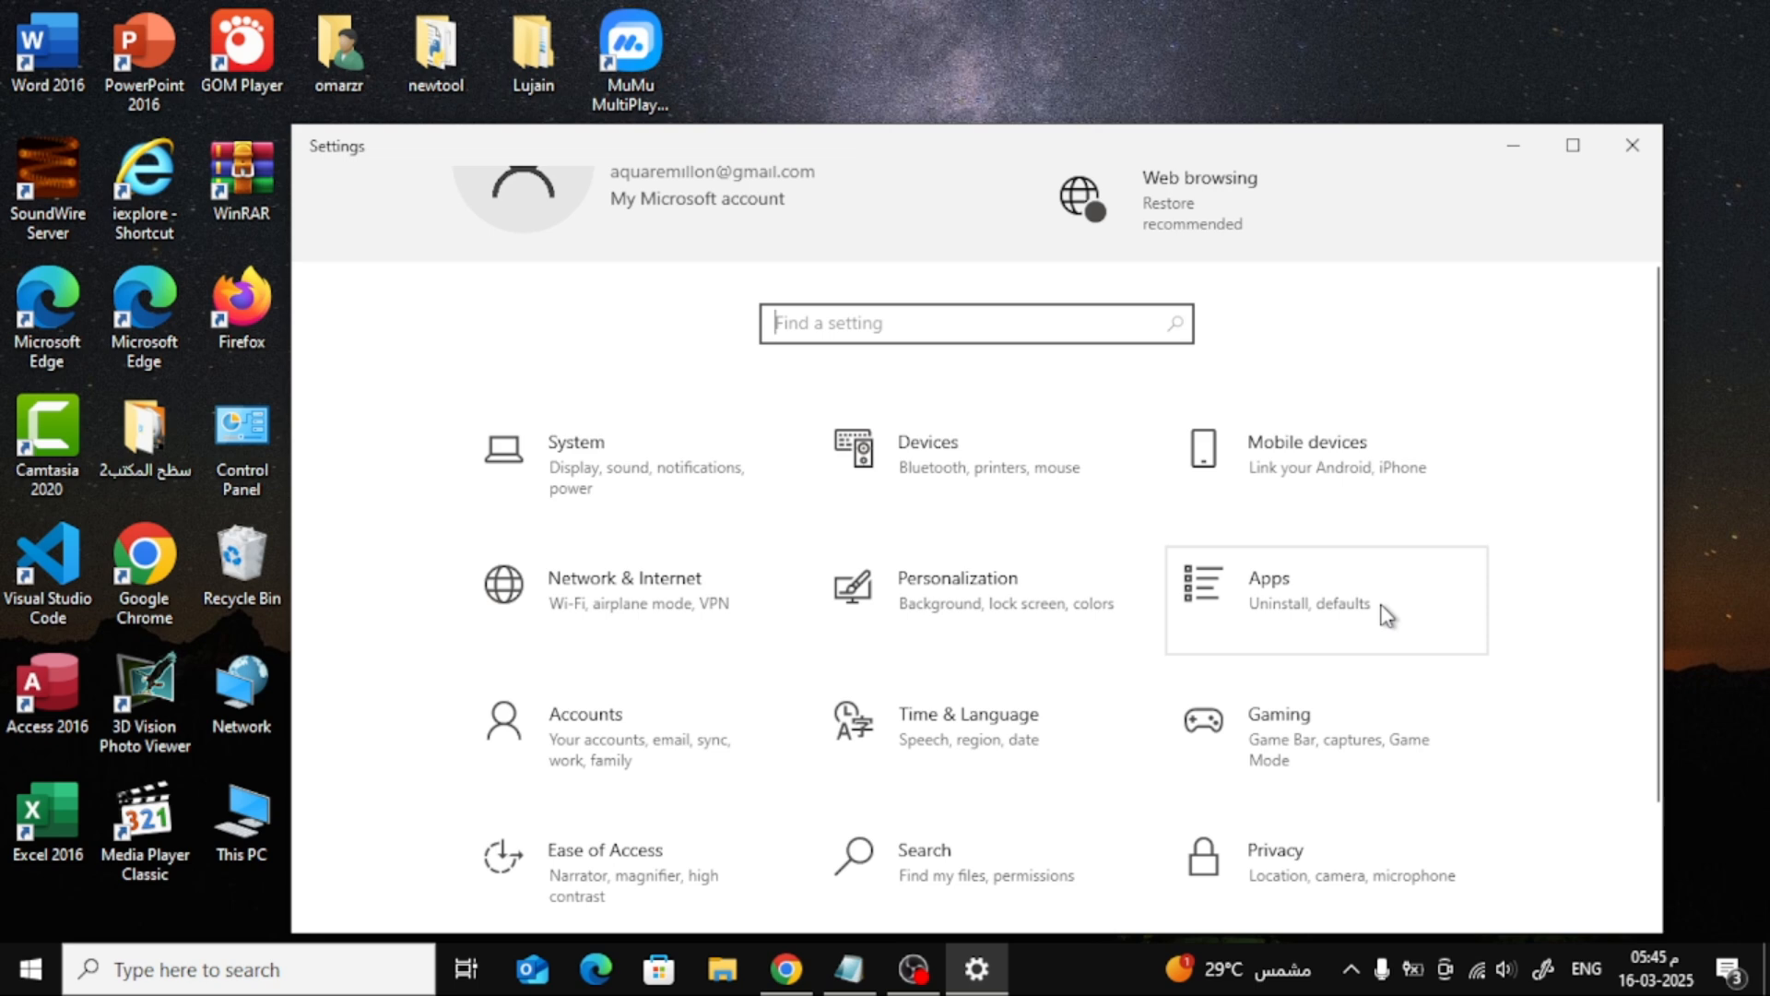
pyautogui.click(1323, 598)
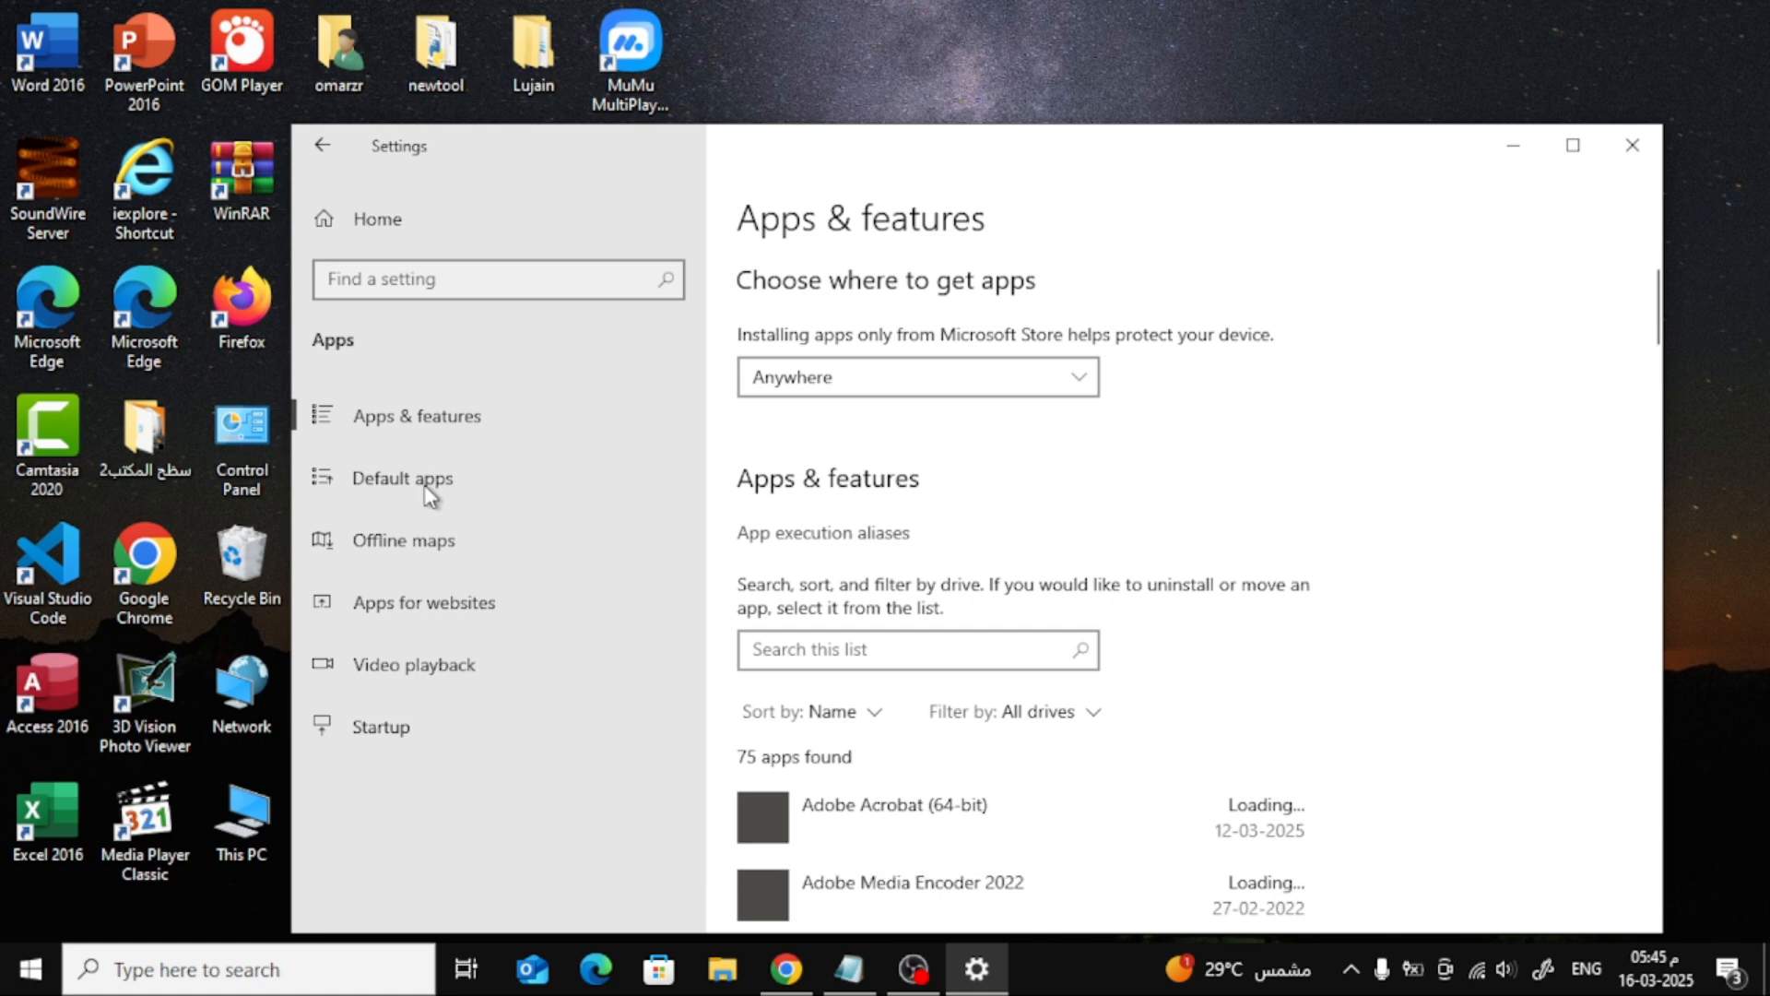
# Reach the Set defaults by app page under Default apps.
pyautogui.click(400, 478)
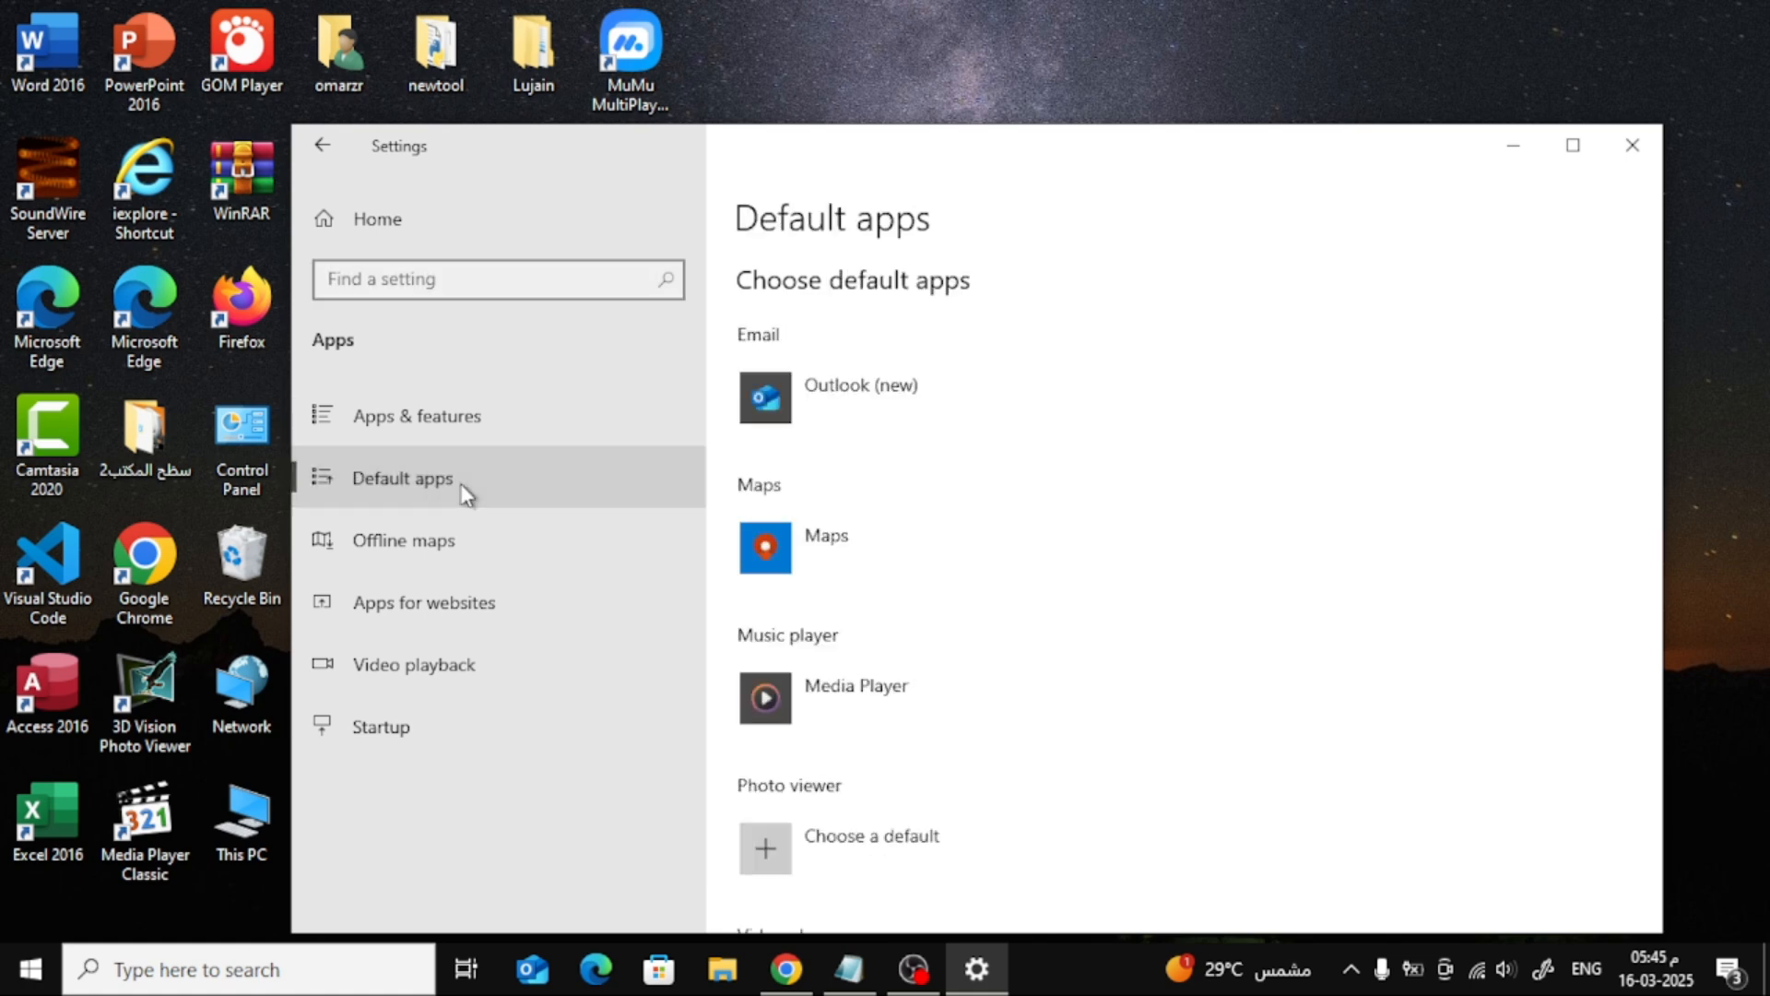
pyautogui.scroll(-3)
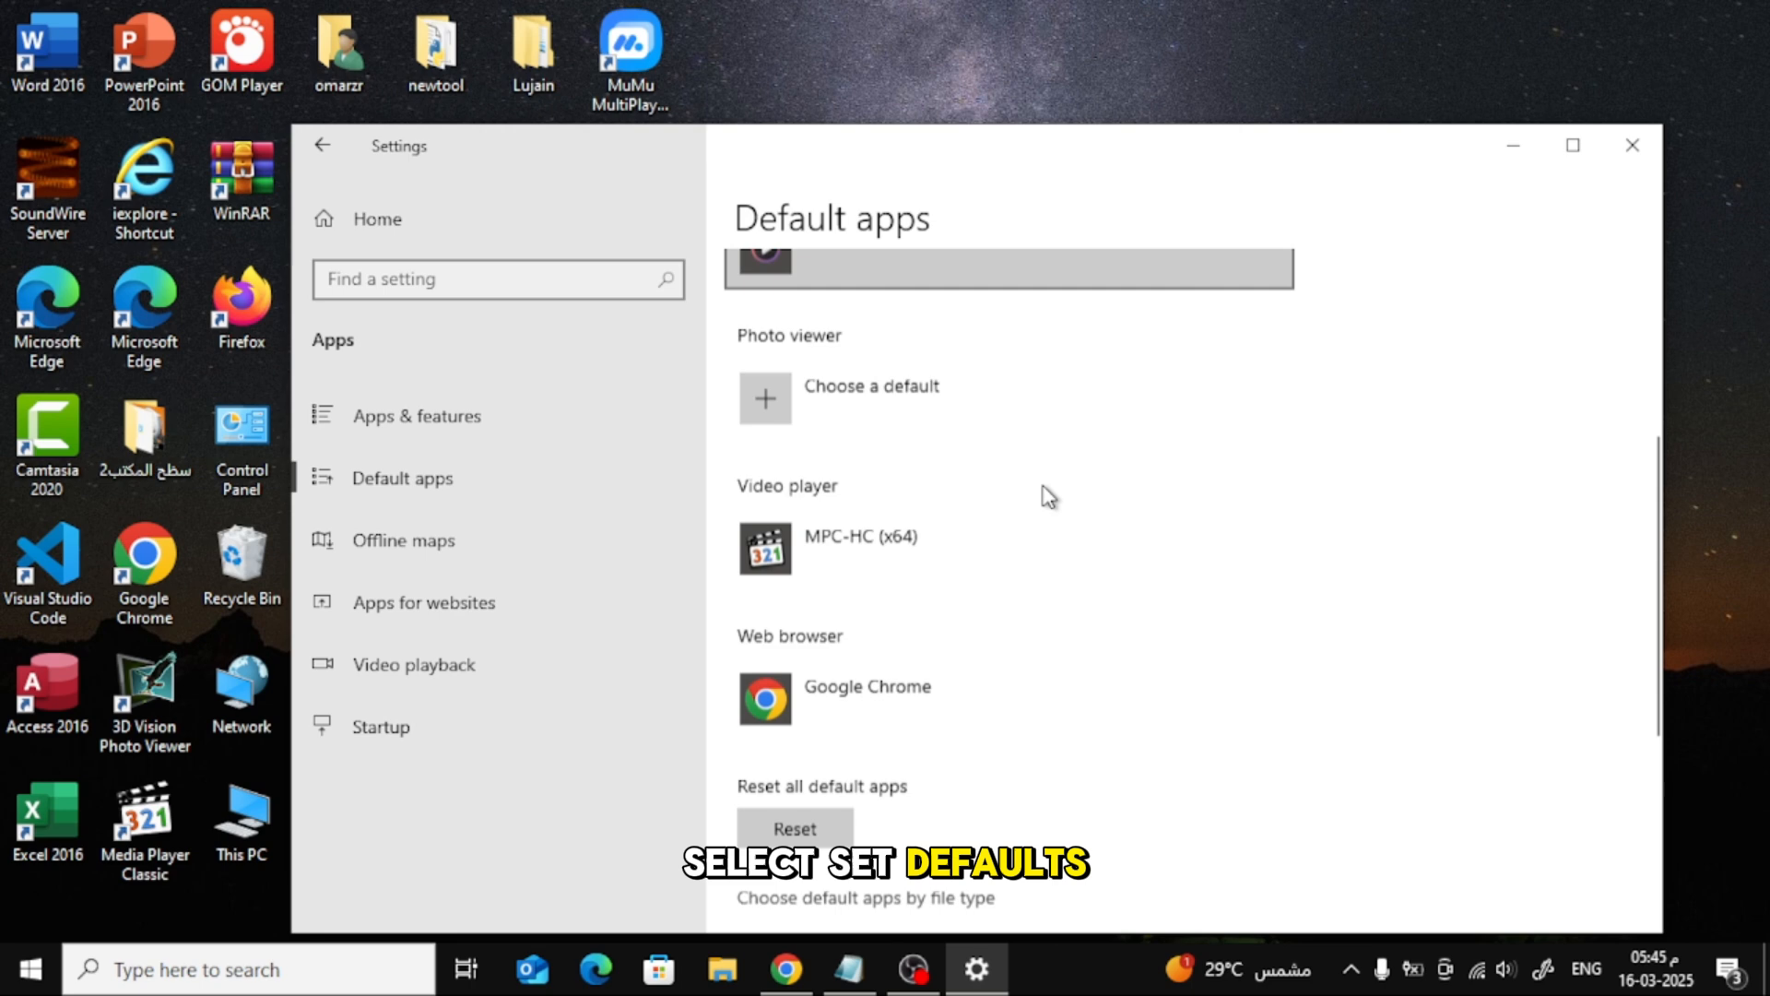
pyautogui.scroll(-3)
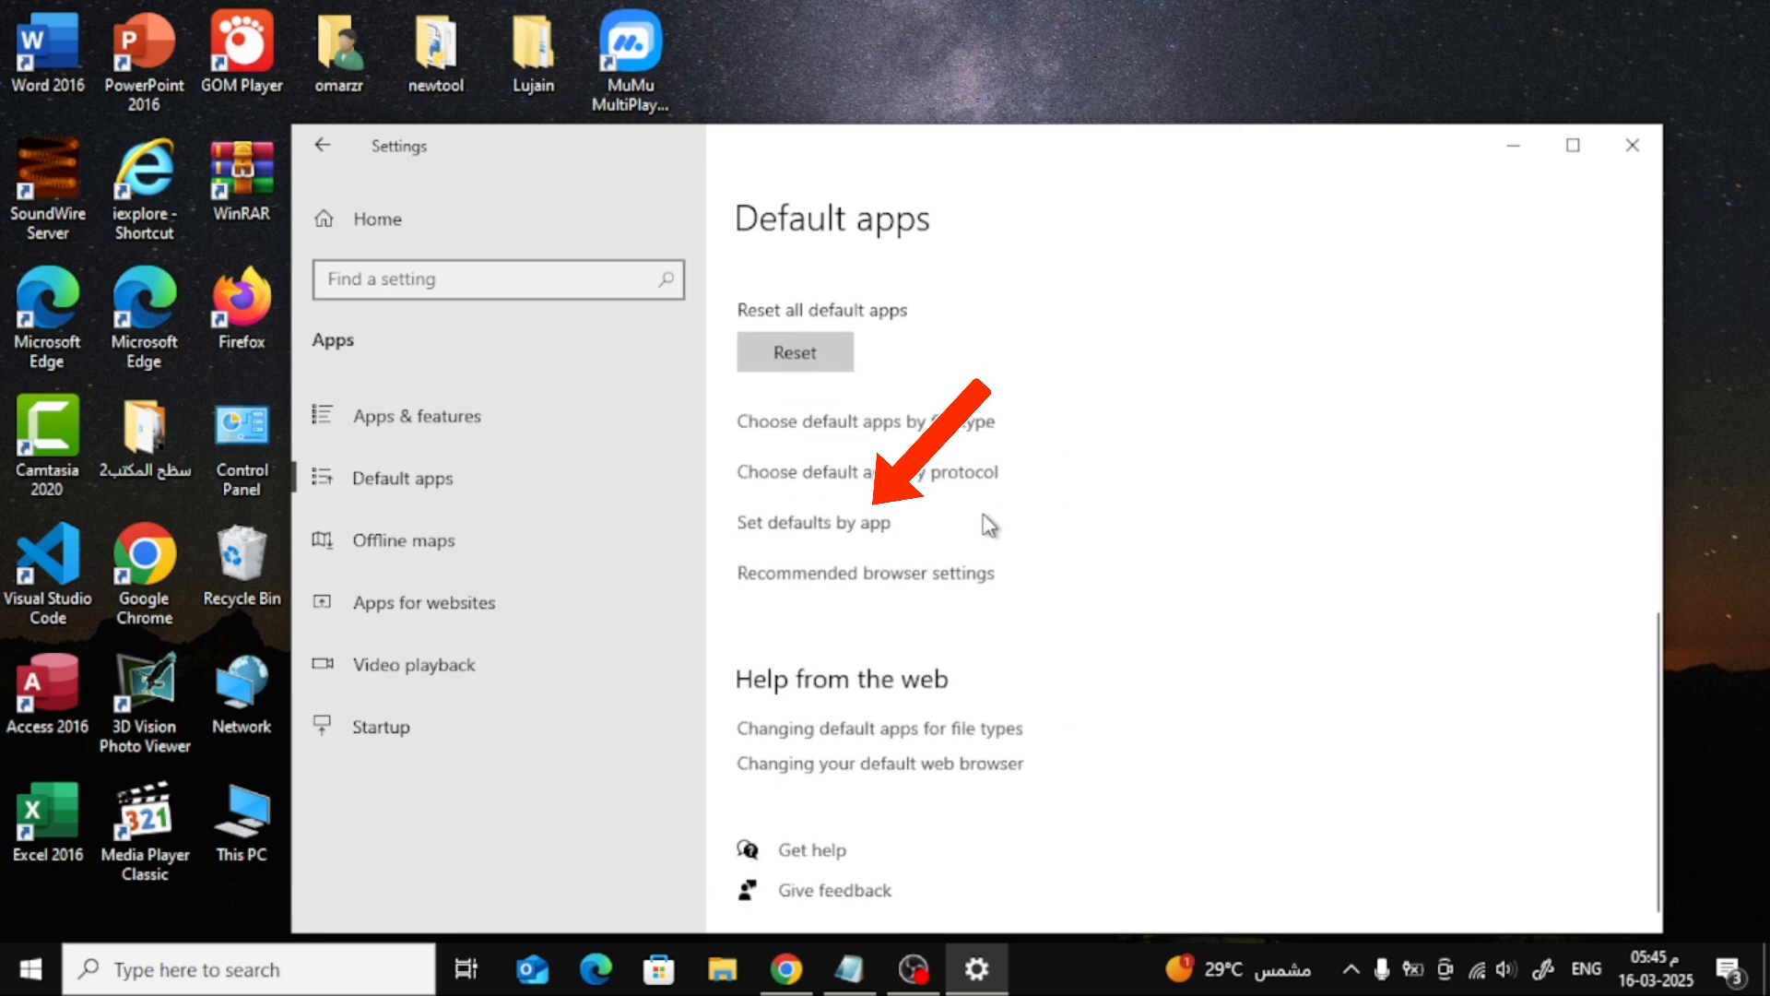
pyautogui.click(813, 522)
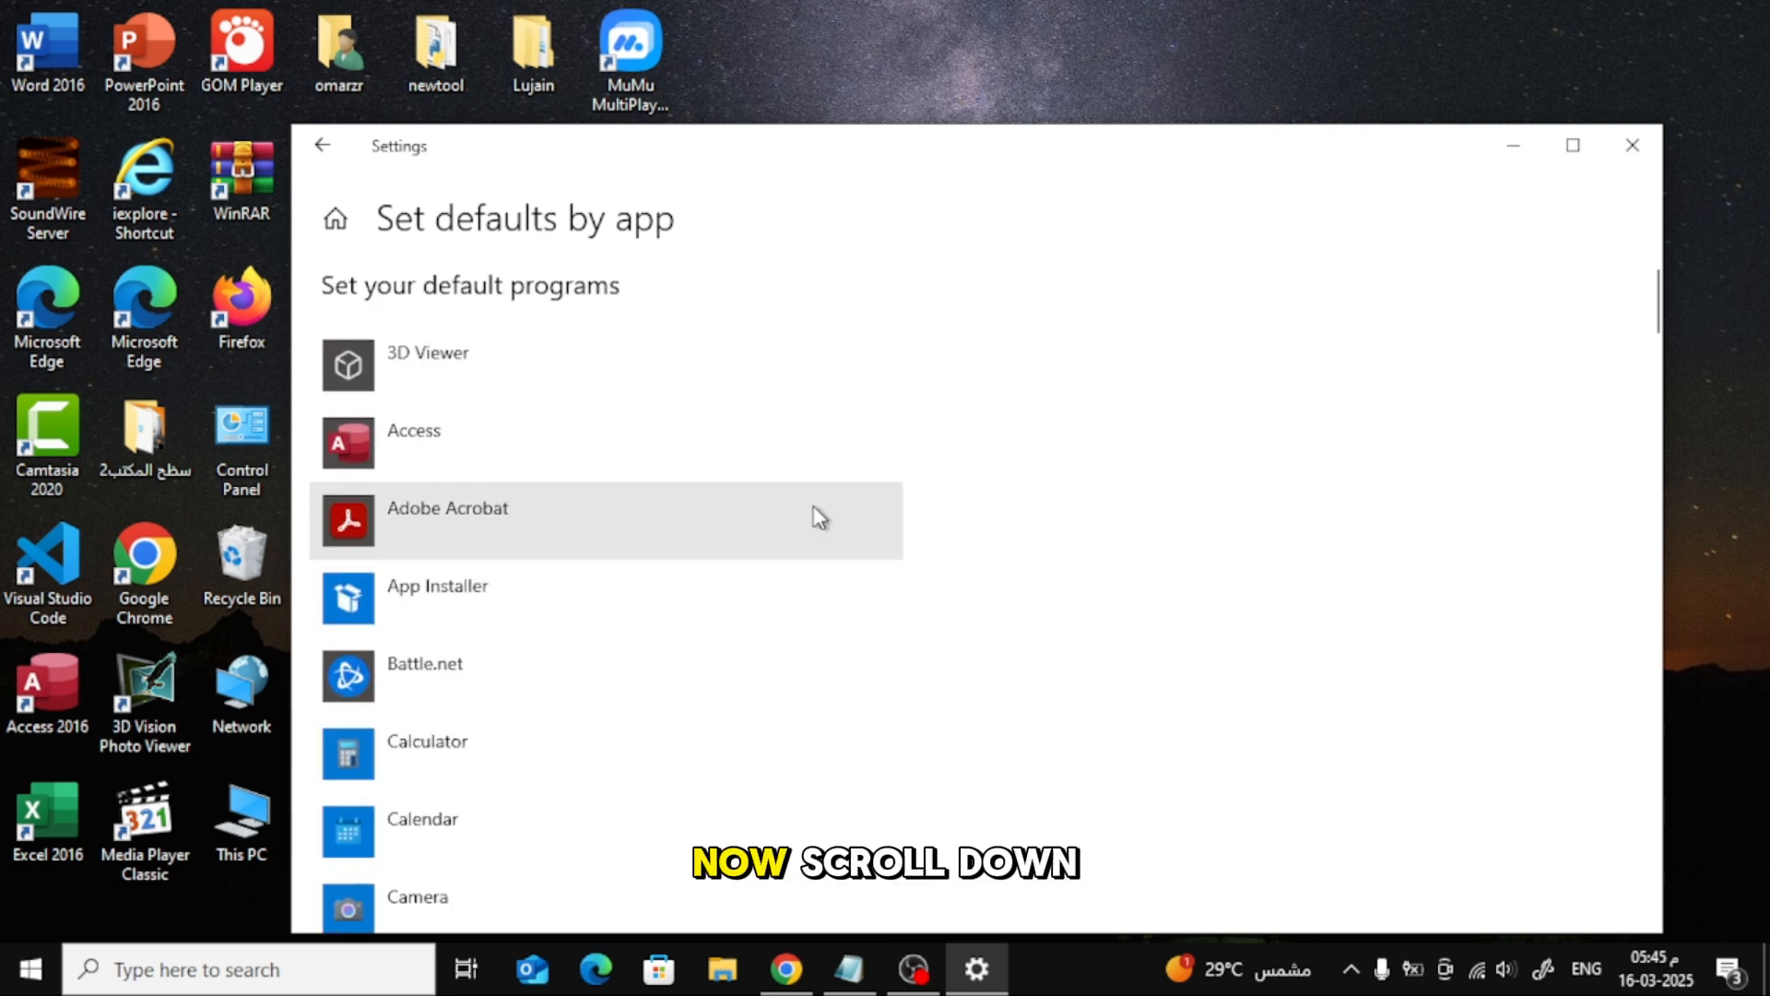
# Scroll the app list down toward WinRAR archiver to manage its associations.
pyautogui.scroll(-3)
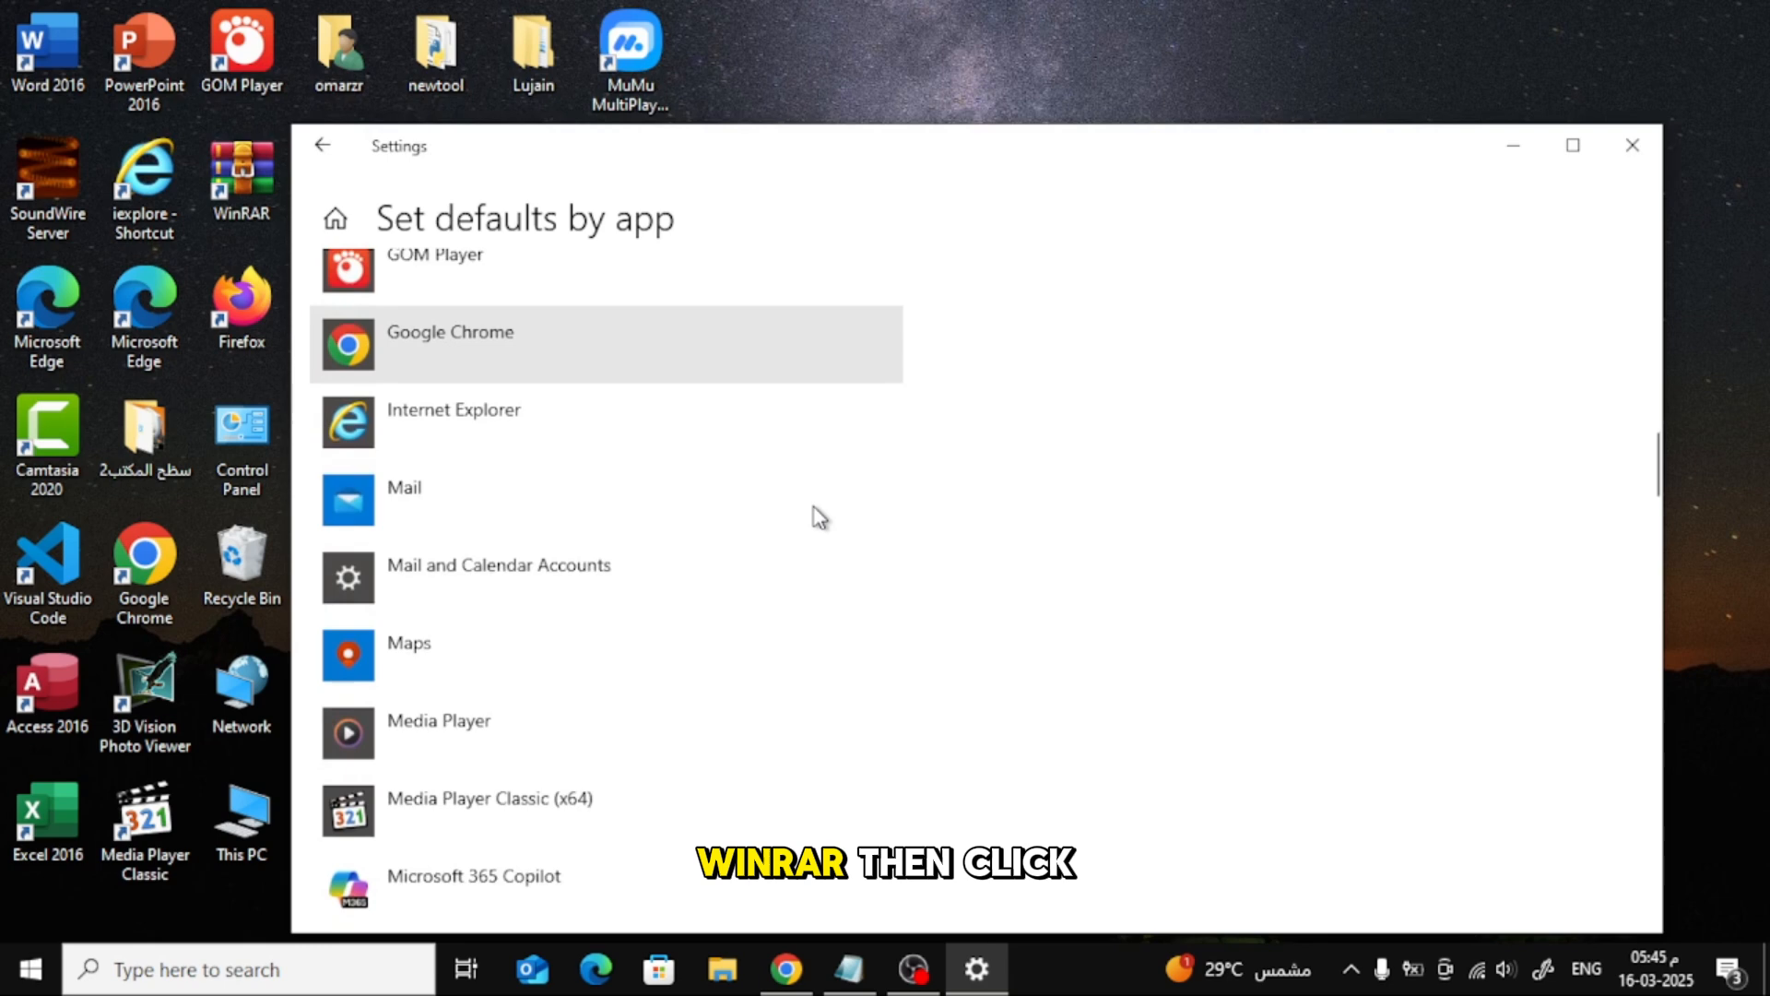
pyautogui.scroll(-3)
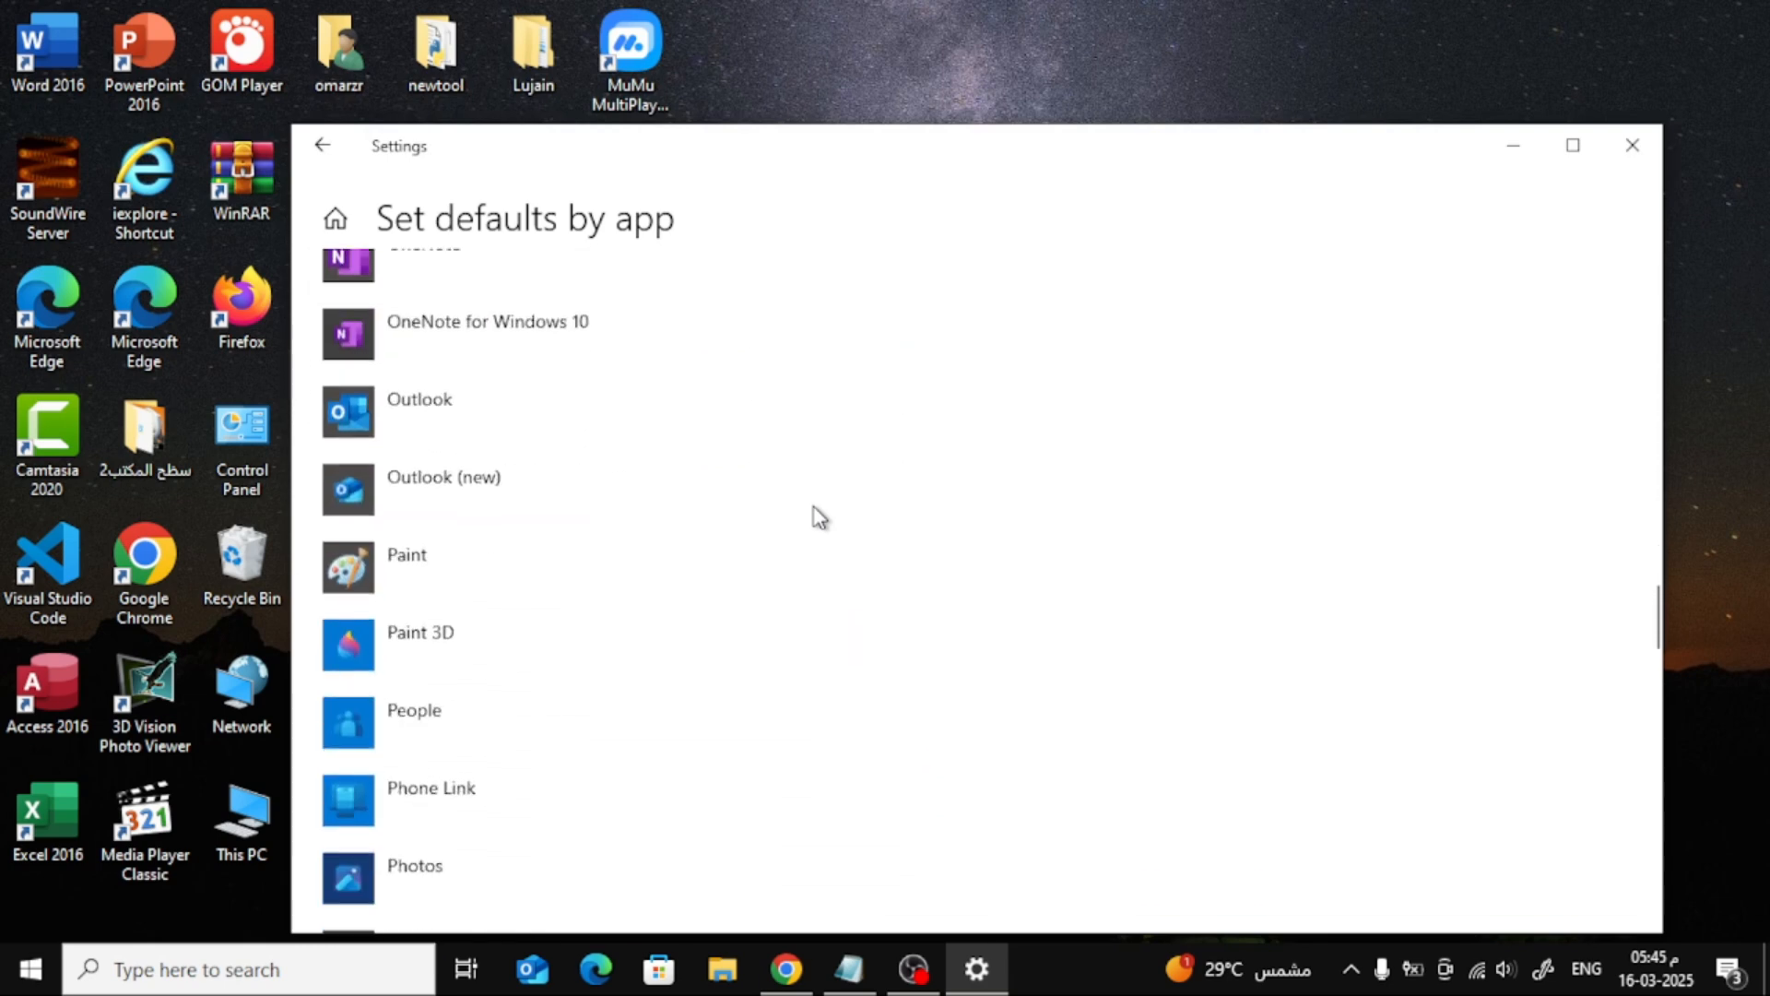
pyautogui.scroll(-3)
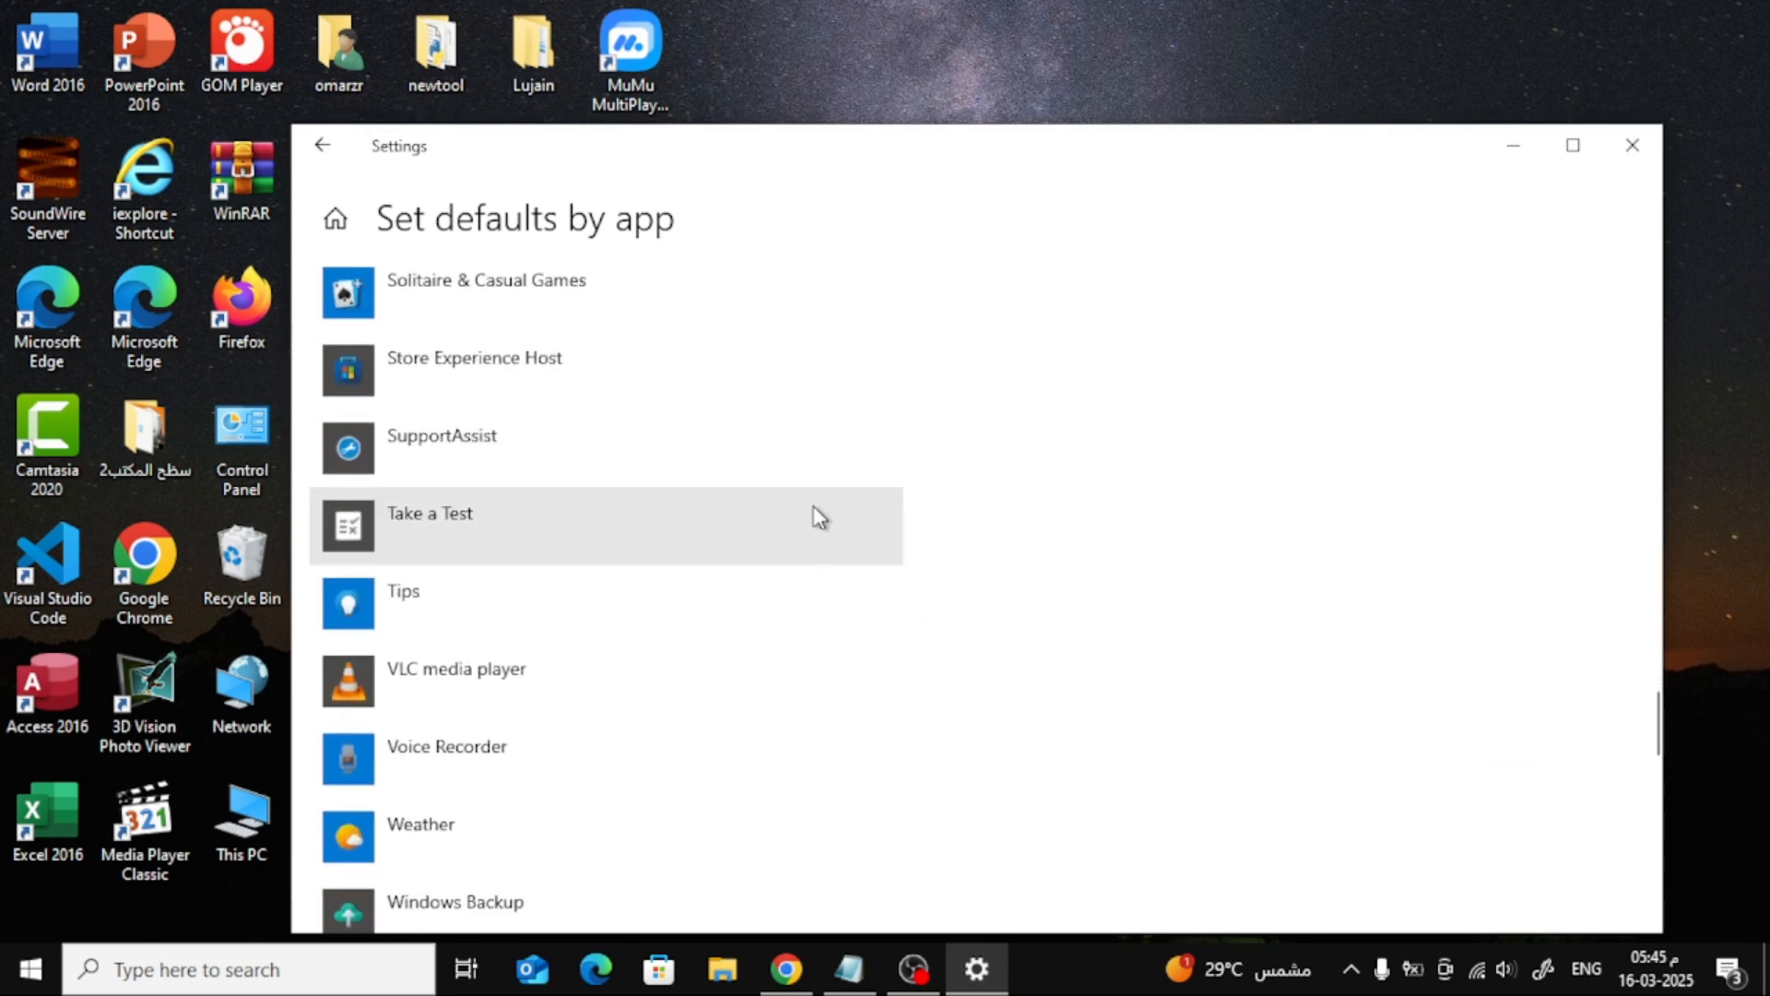
pyautogui.scroll(-3)
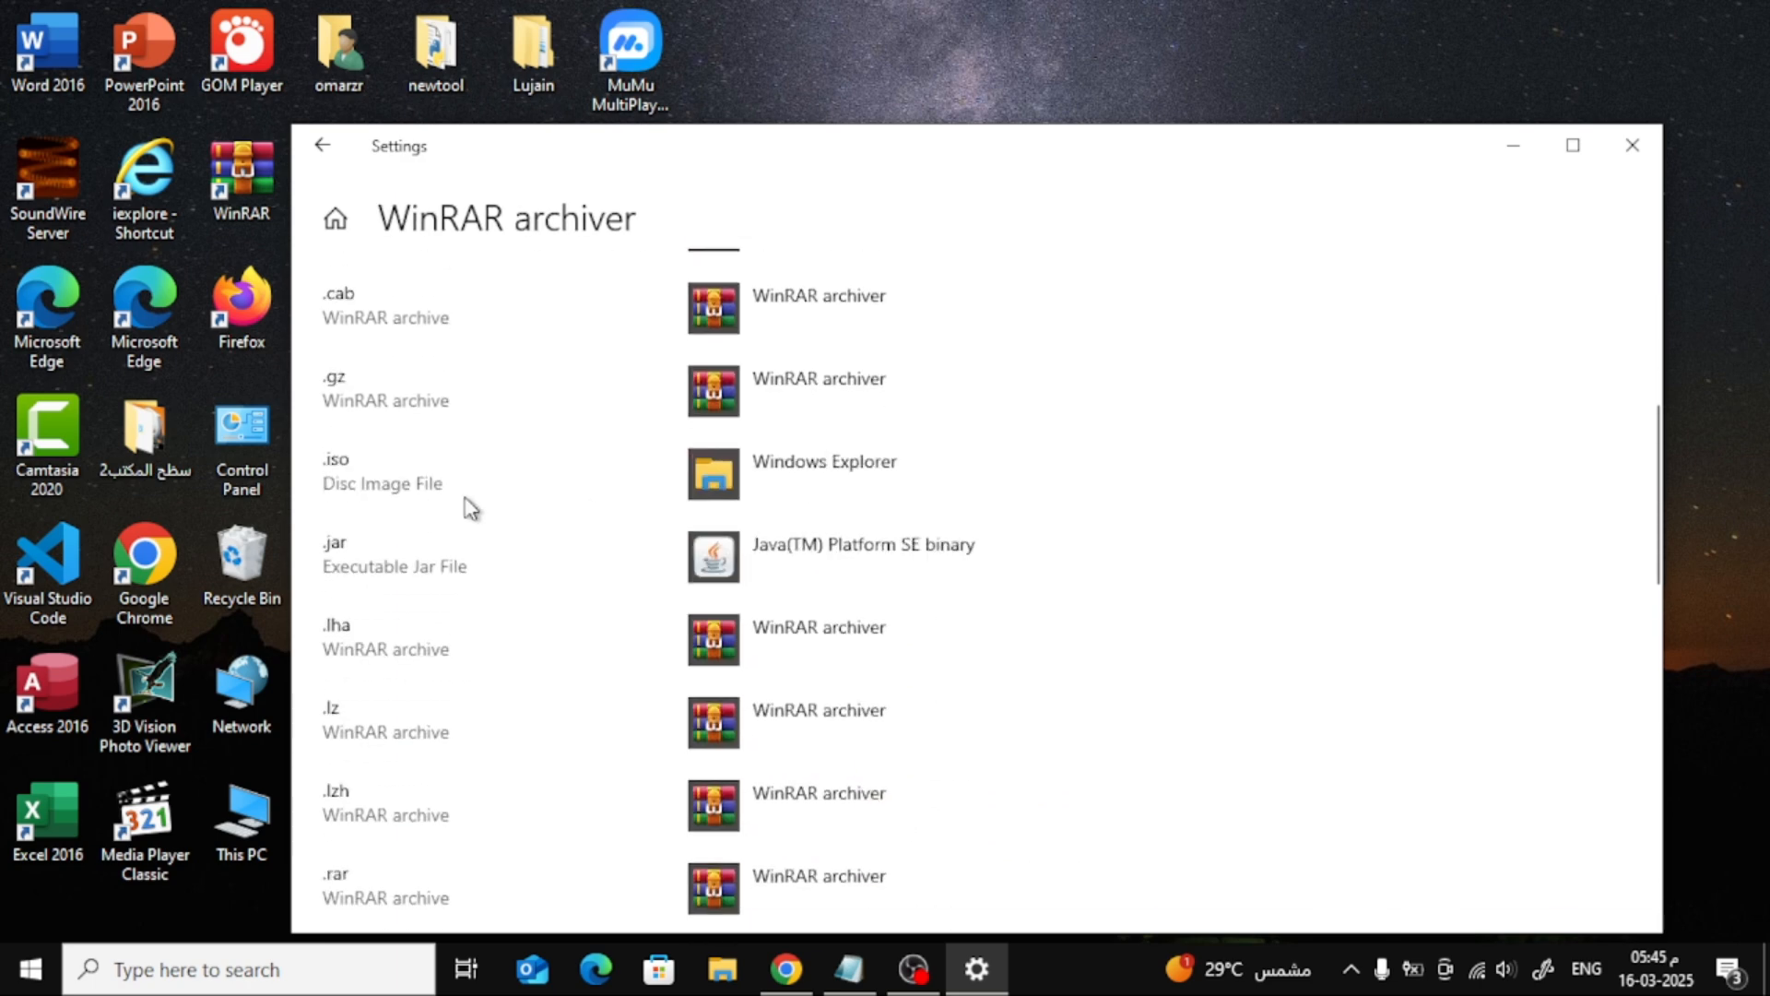
# Assign WinRAR archiver as the default for the remaining archive type in its association list.
pyautogui.scroll(-3)
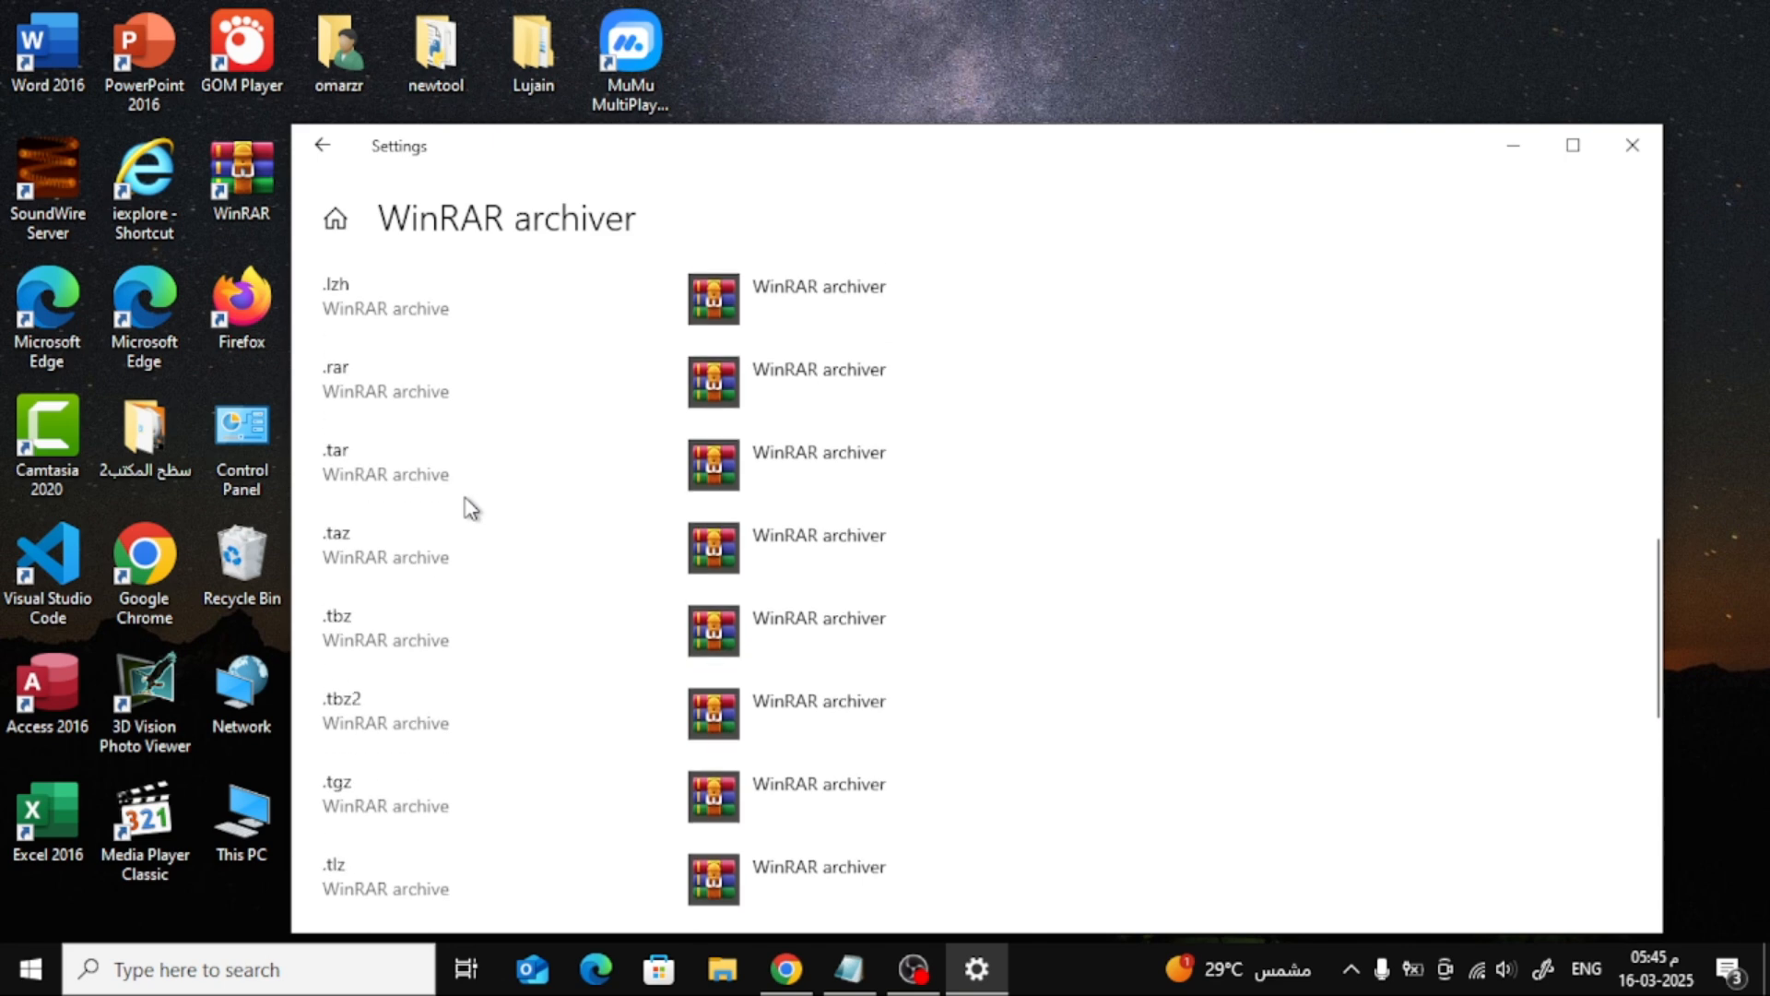
pyautogui.scroll(-3)
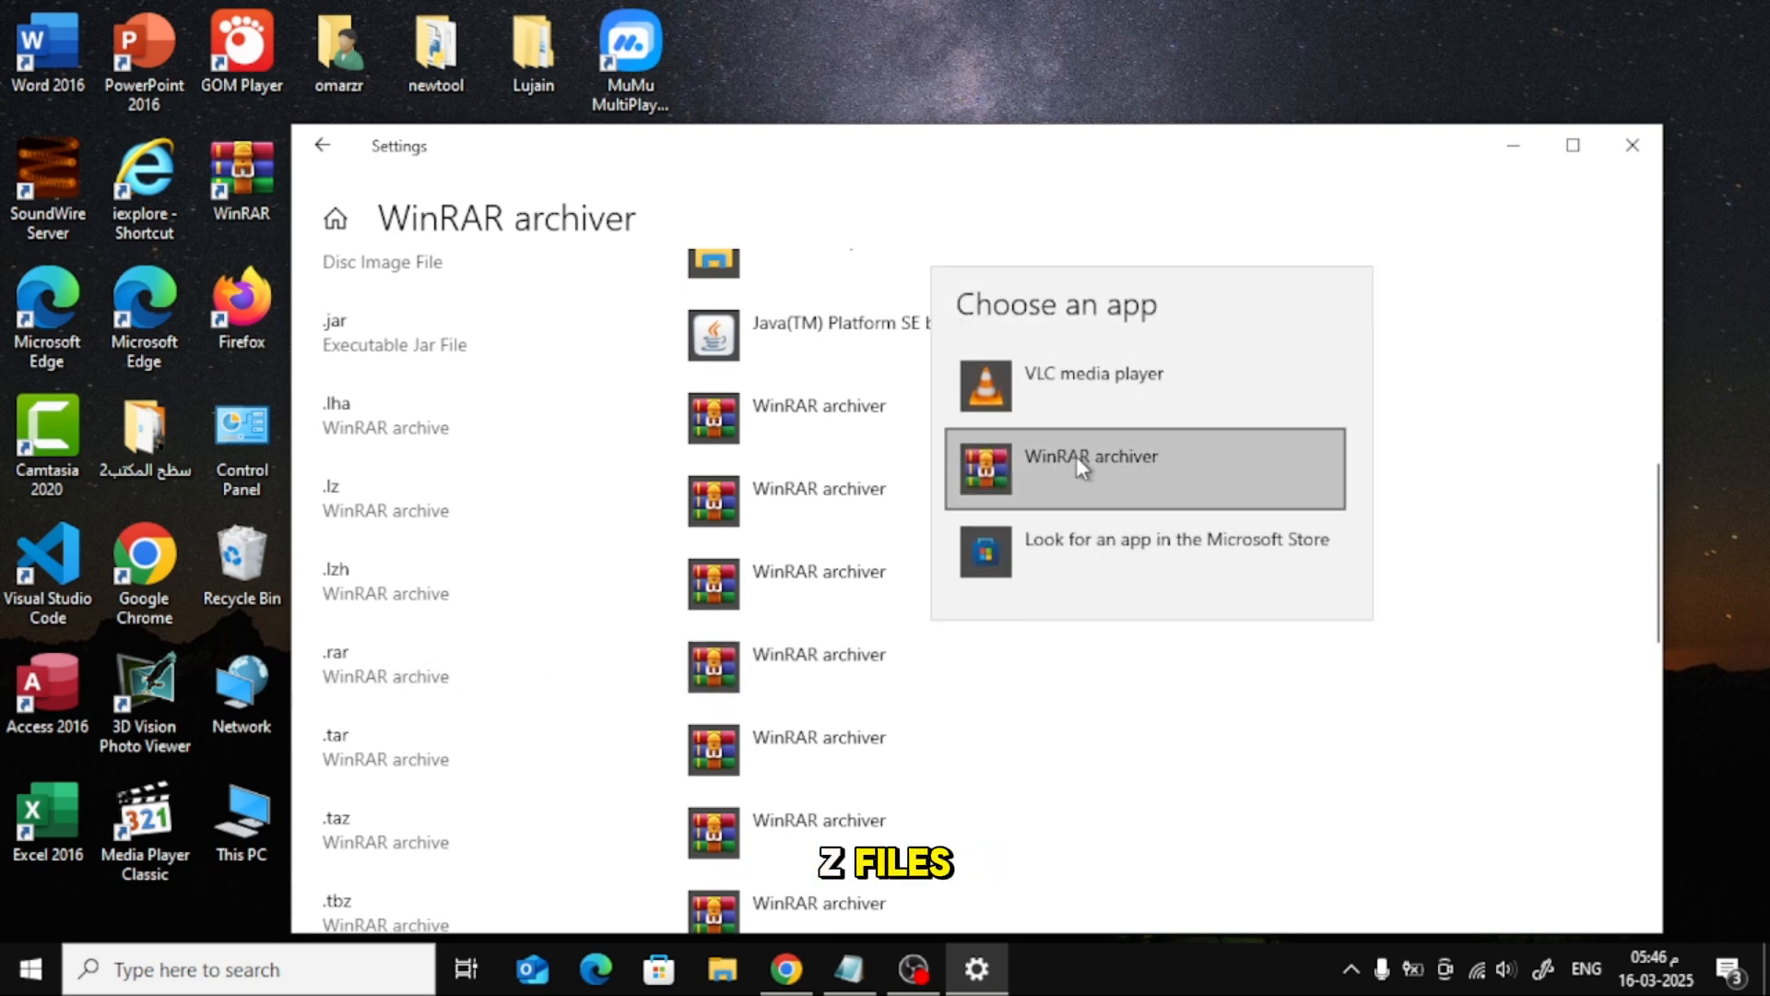
pyautogui.click(1090, 468)
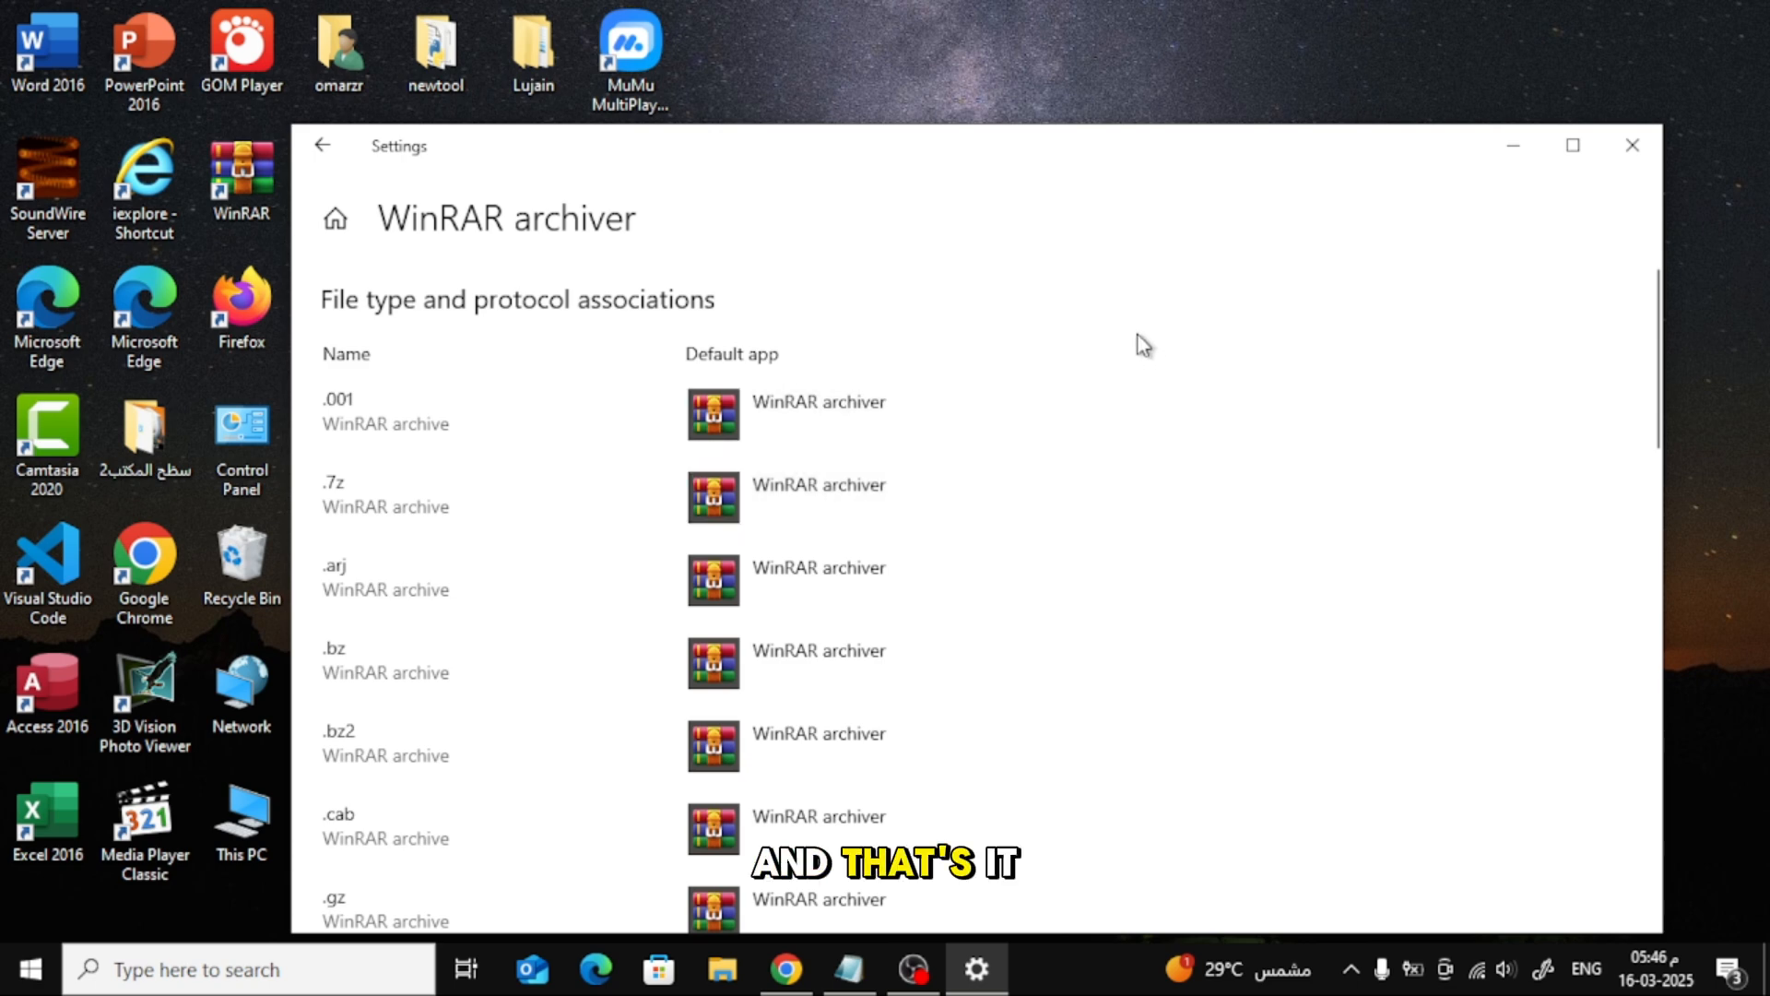
pyautogui.moveTo(1213, 305)
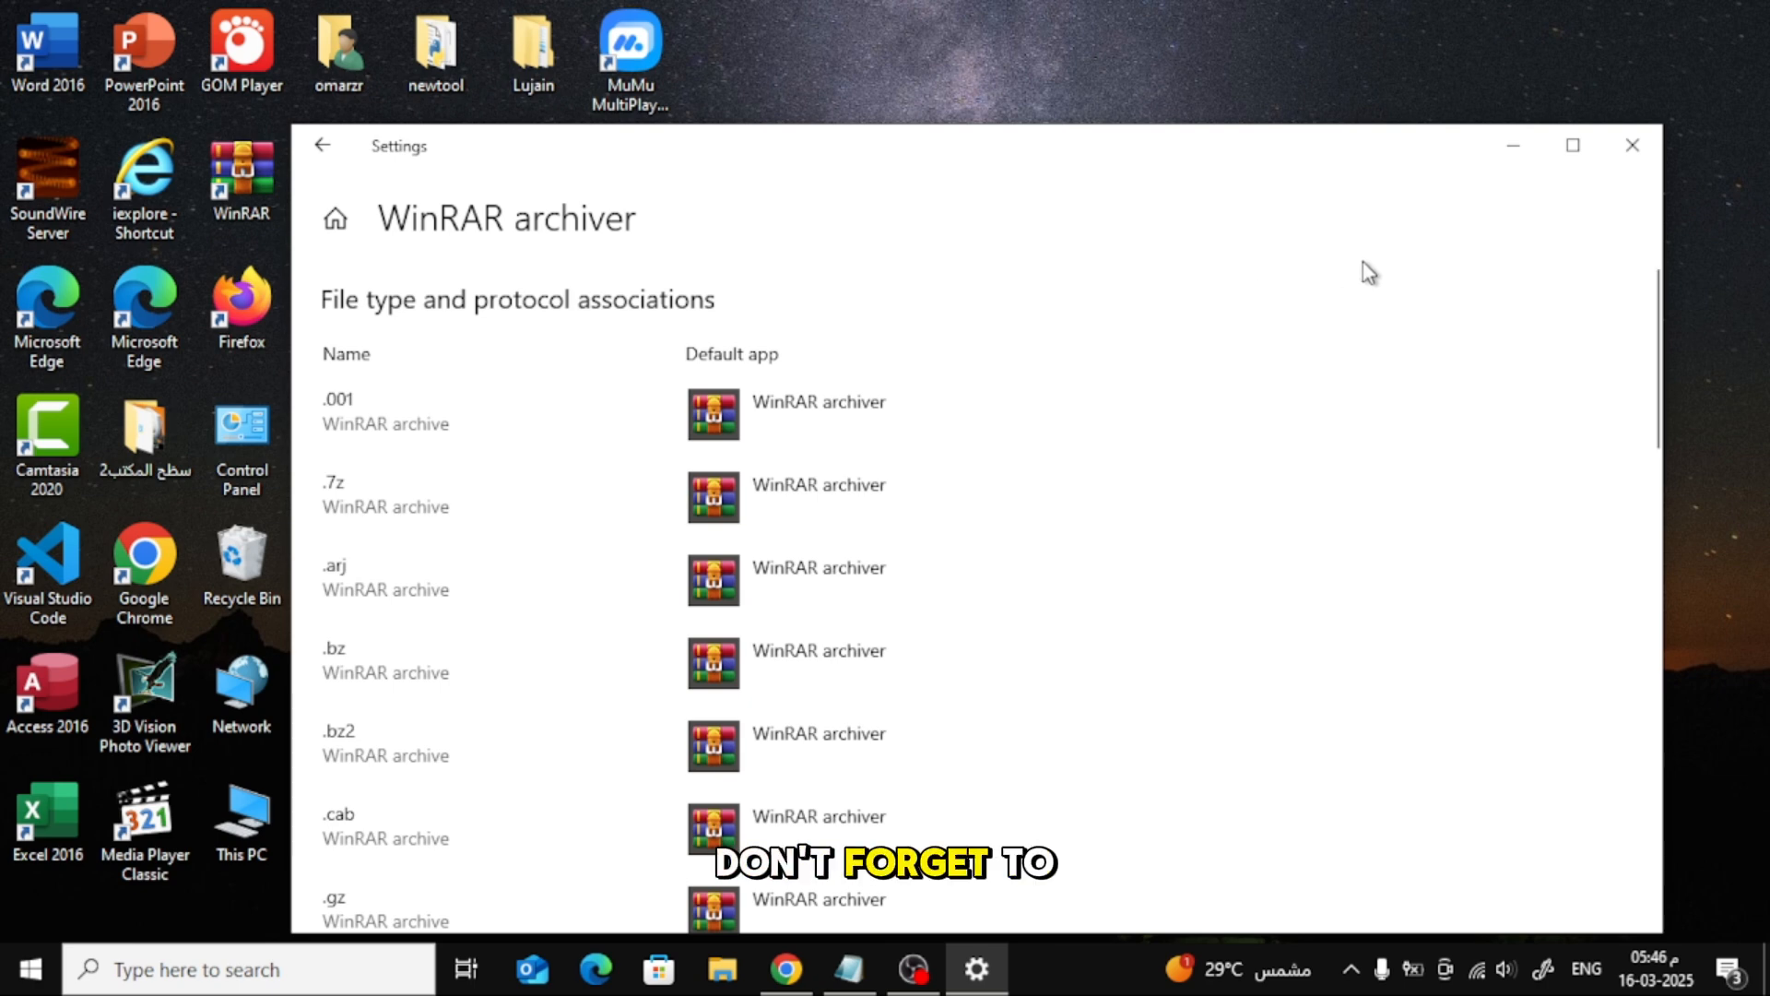
# Close Settings, returning to the desktop with the Myphotos WinRAR archive.
pyautogui.click(1630, 144)
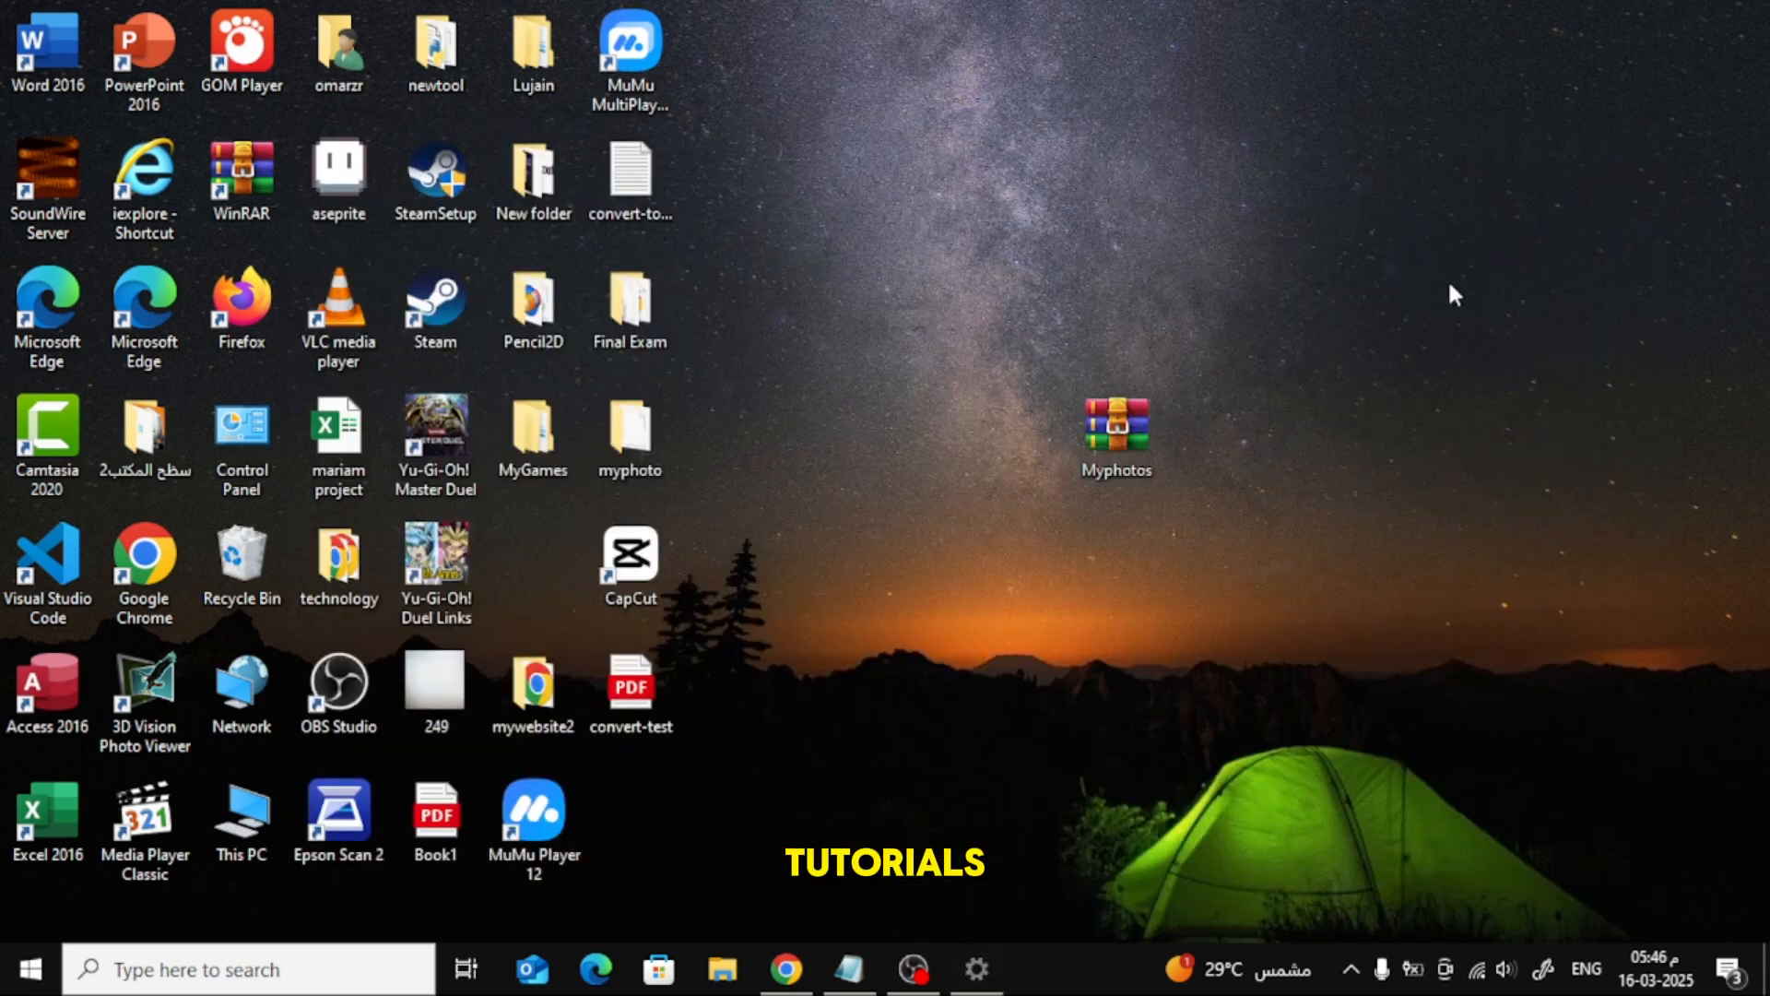